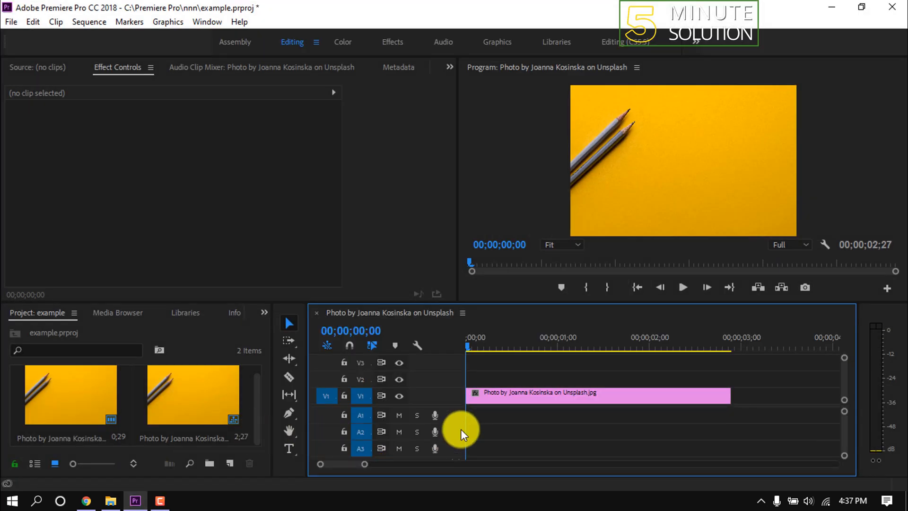
# Select the yellow pencil photo clip on V1 to show its Motion and Opacity properties
pyautogui.click(524, 392)
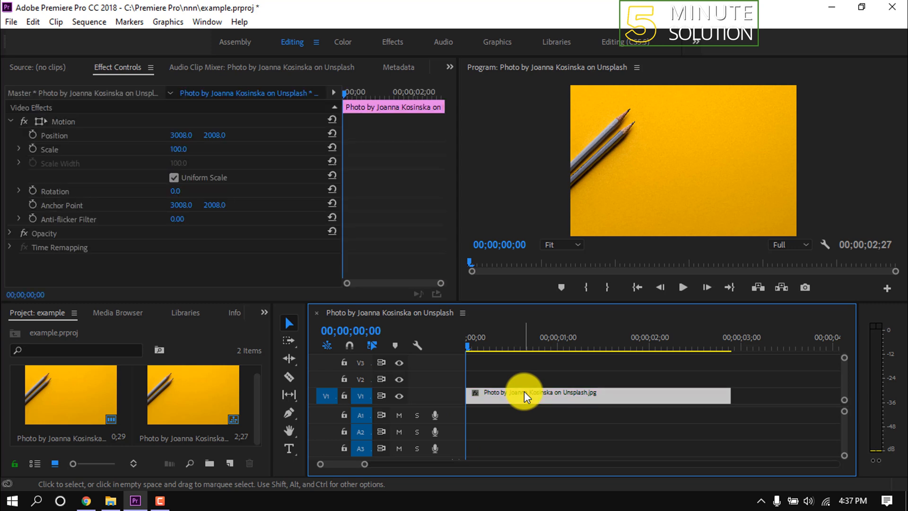
pyautogui.moveTo(234, 483)
pyautogui.write("It's Flashing")
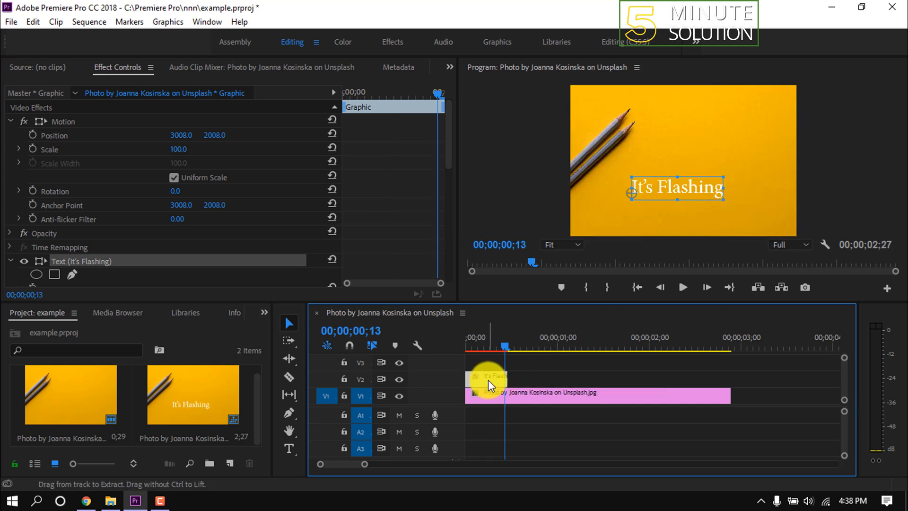
# Trim the 'It's Flashing' title clip on V2 down to about 13 frames
pyautogui.click(515, 346)
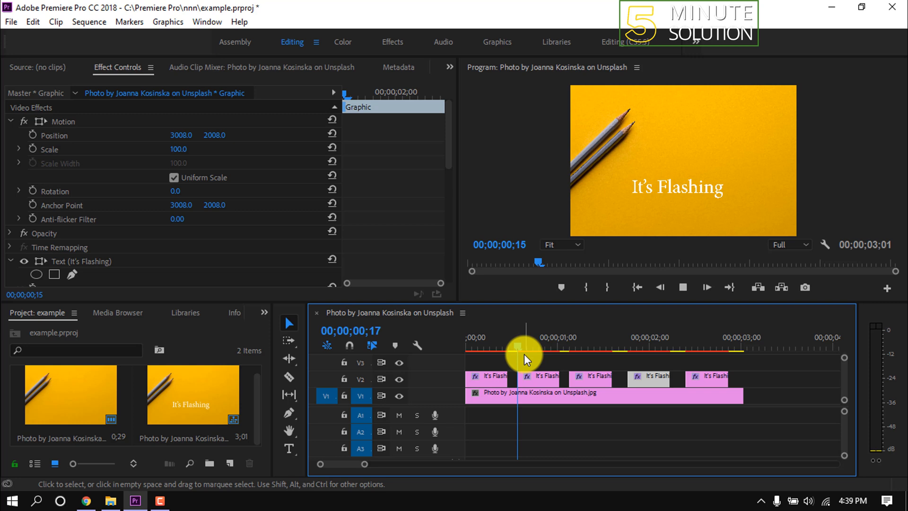
pyautogui.click(684, 336)
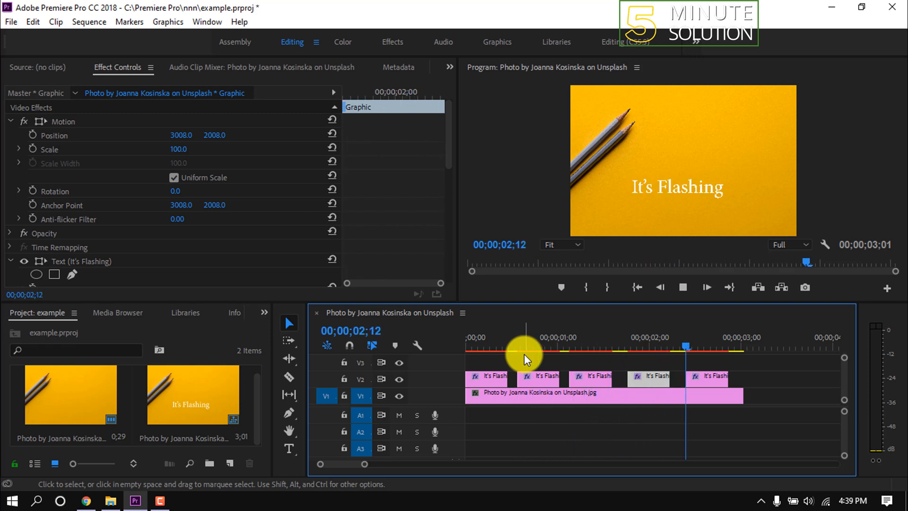